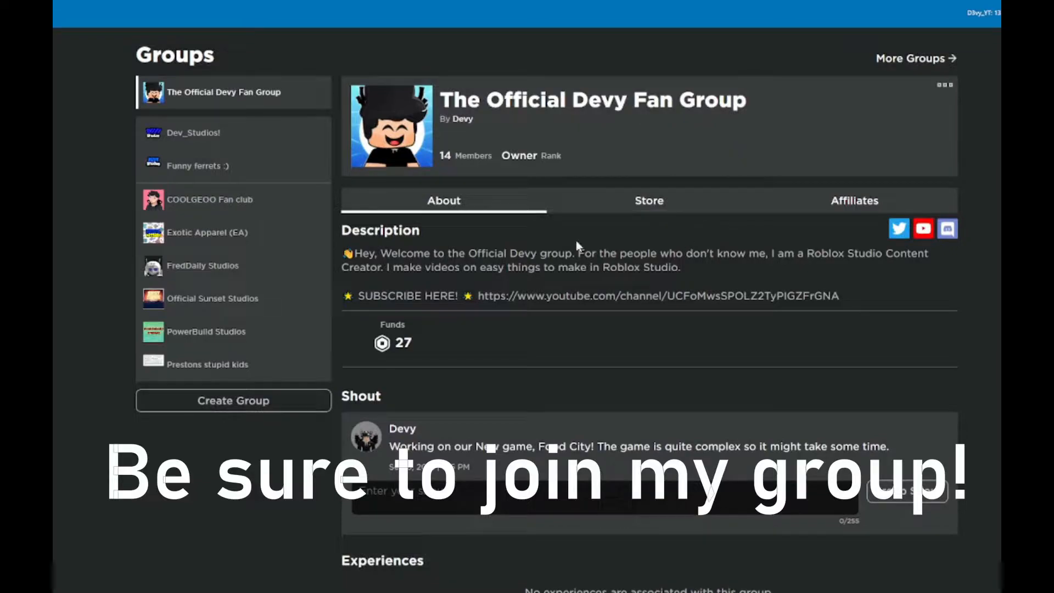
mouse_move(433, 361)
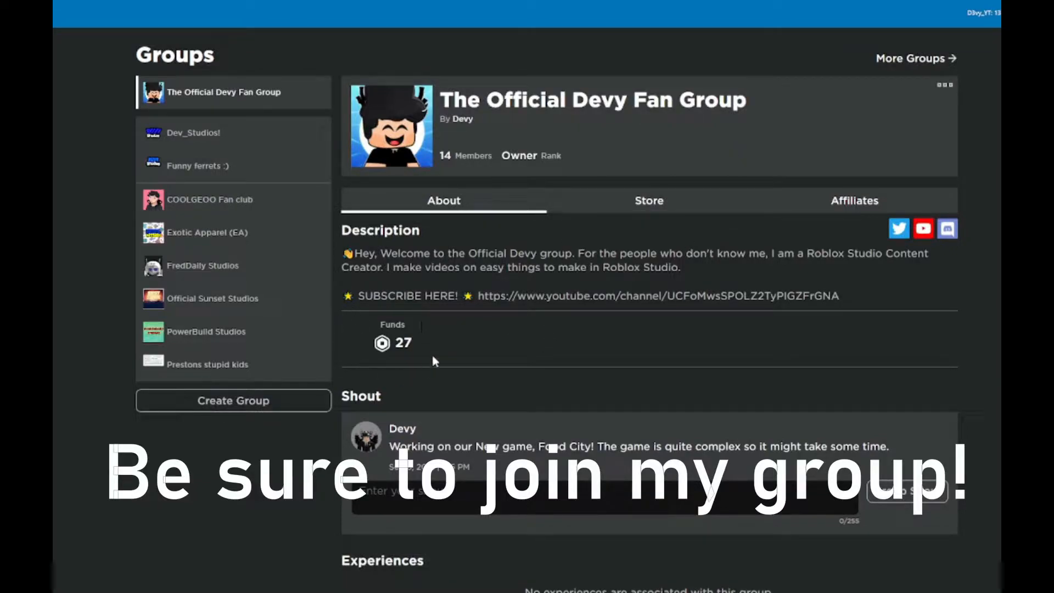
mouse_move(621, 395)
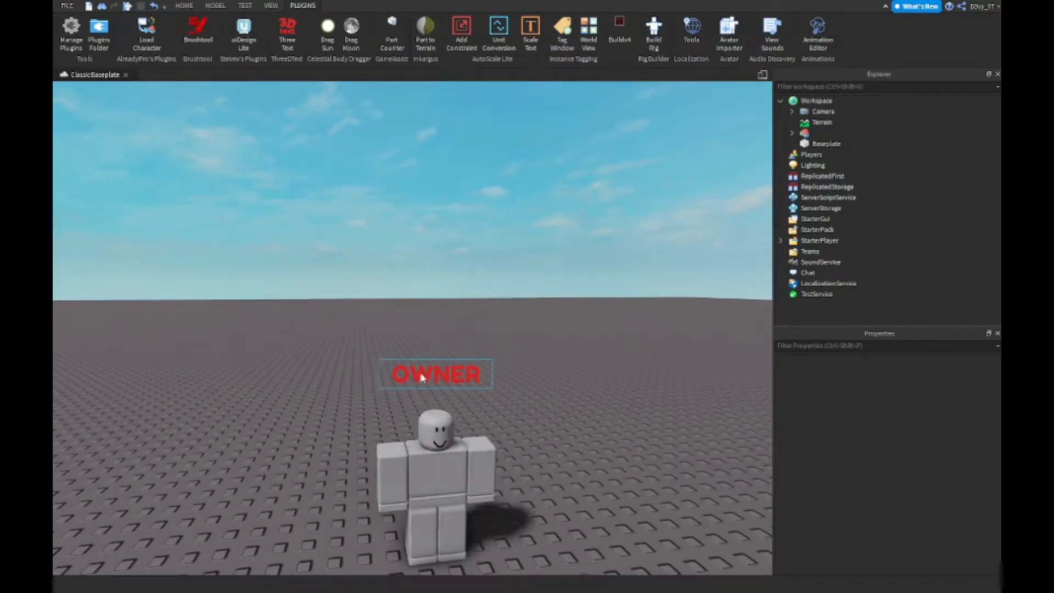
- Delete the dummy rig from the baseplate, leaving only the BillboardGui in Workspace
click(437, 471)
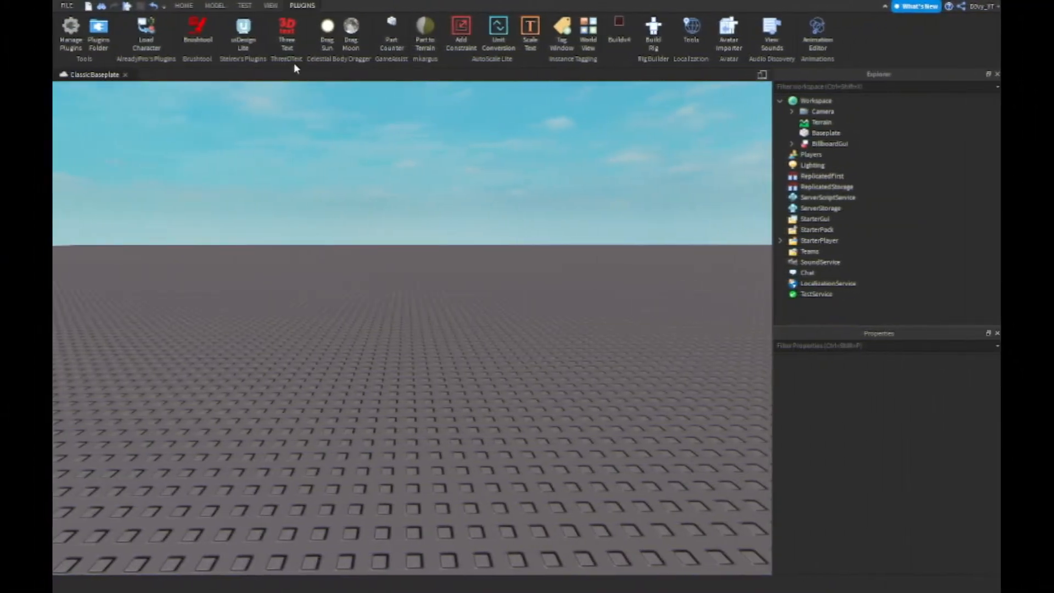
- Insert a Part, move the BillboardGui into it, and confirm ExtentsOffset 0, 1.5, 0
click(215, 5)
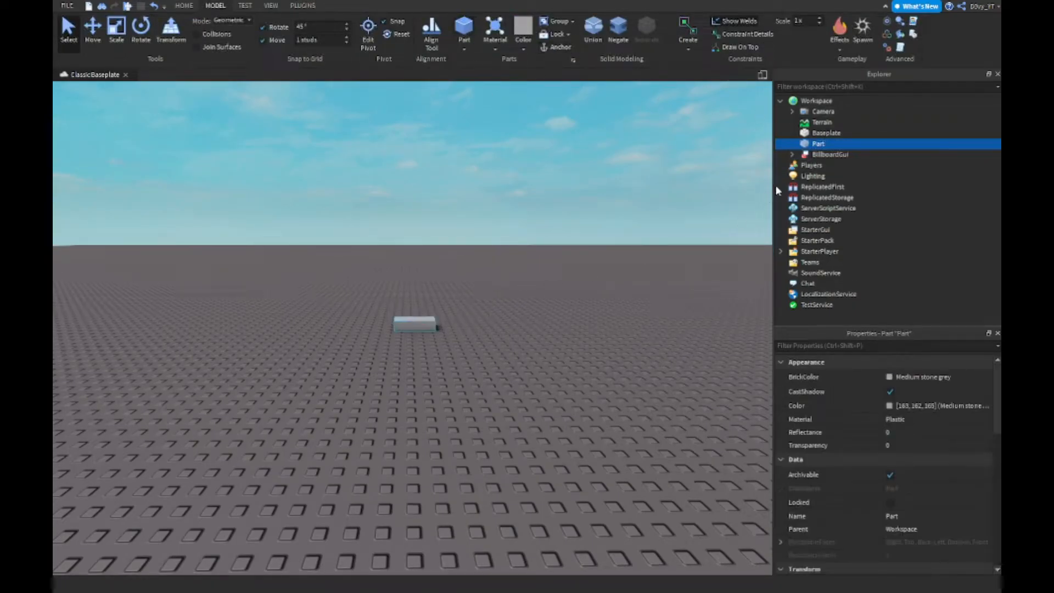
click(841, 155)
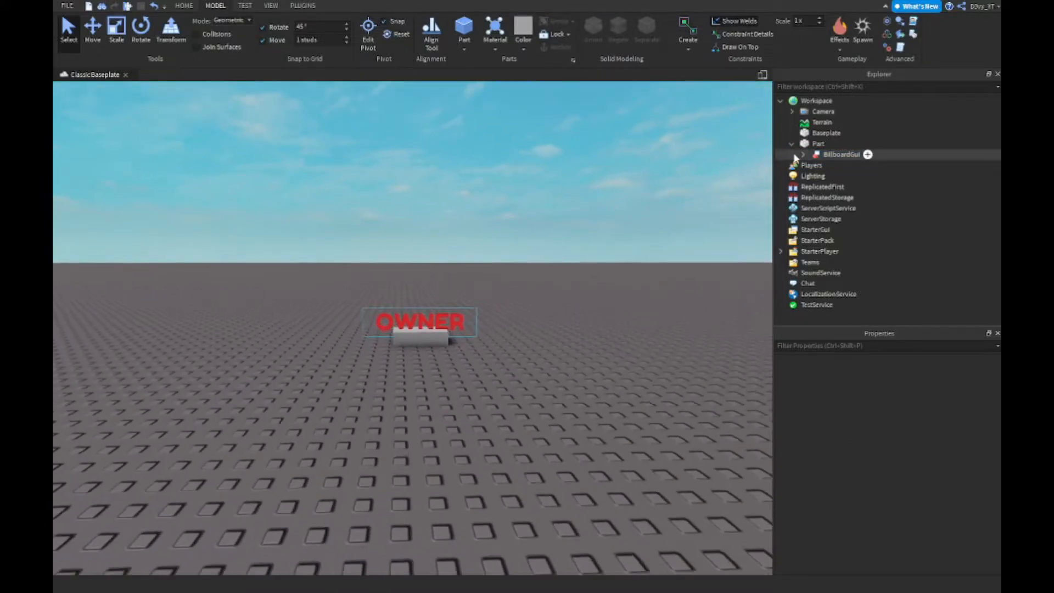
click(841, 154)
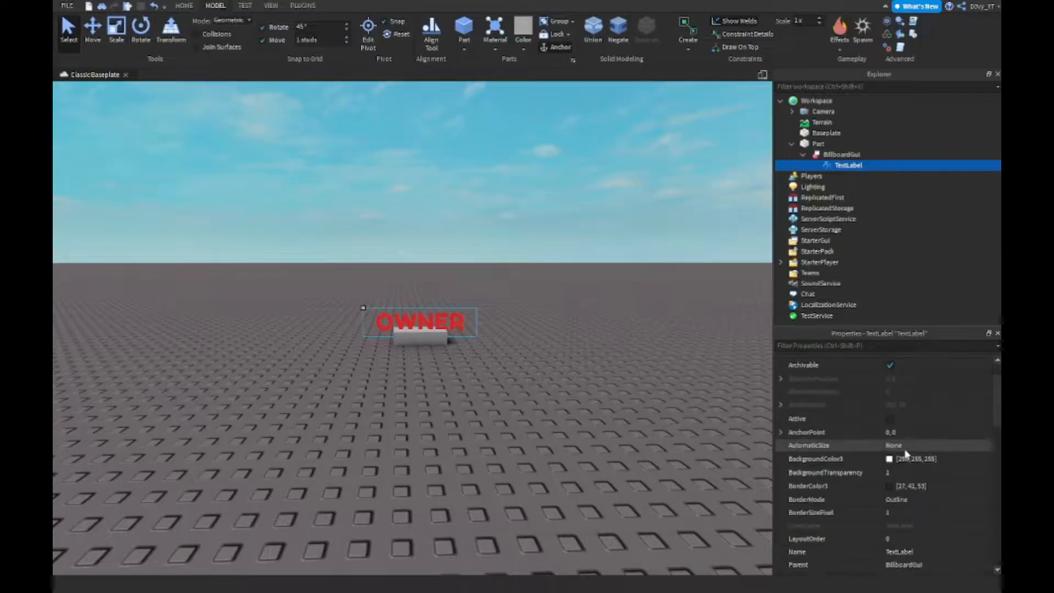
scroll(down, 3)
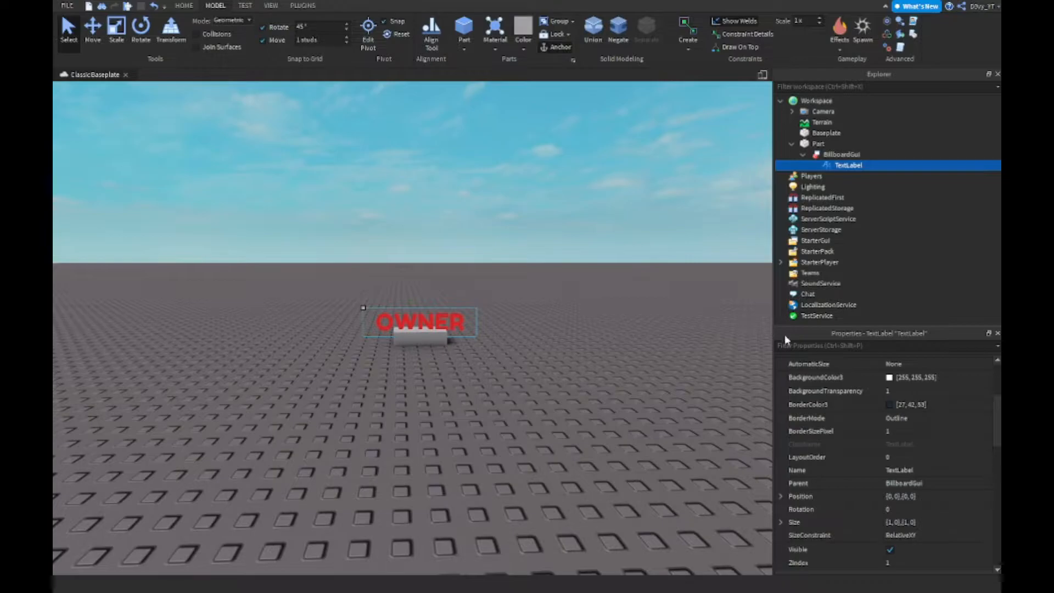
click(841, 155)
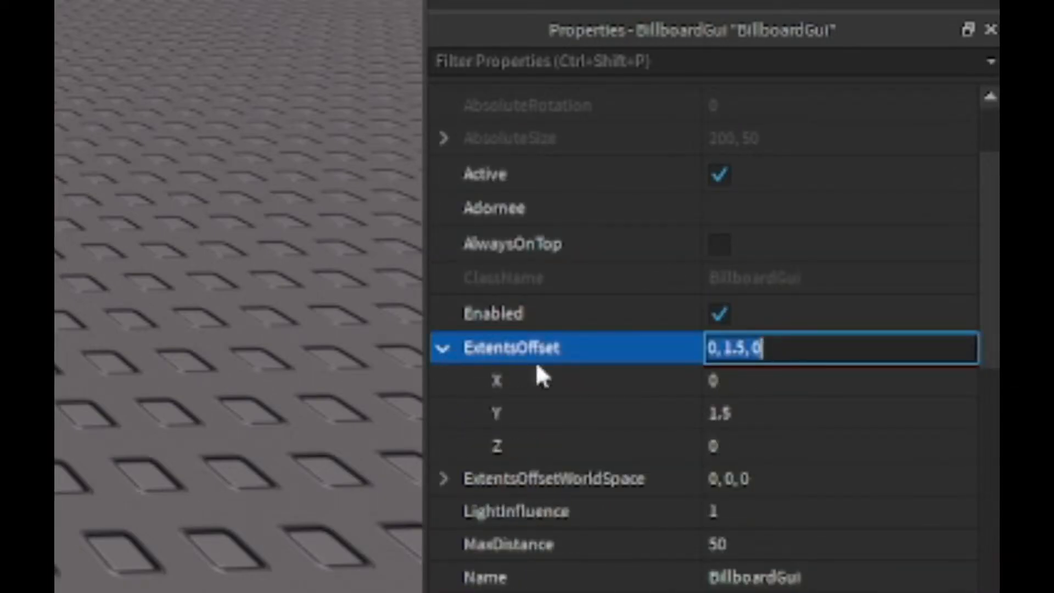
mouse_move(521, 442)
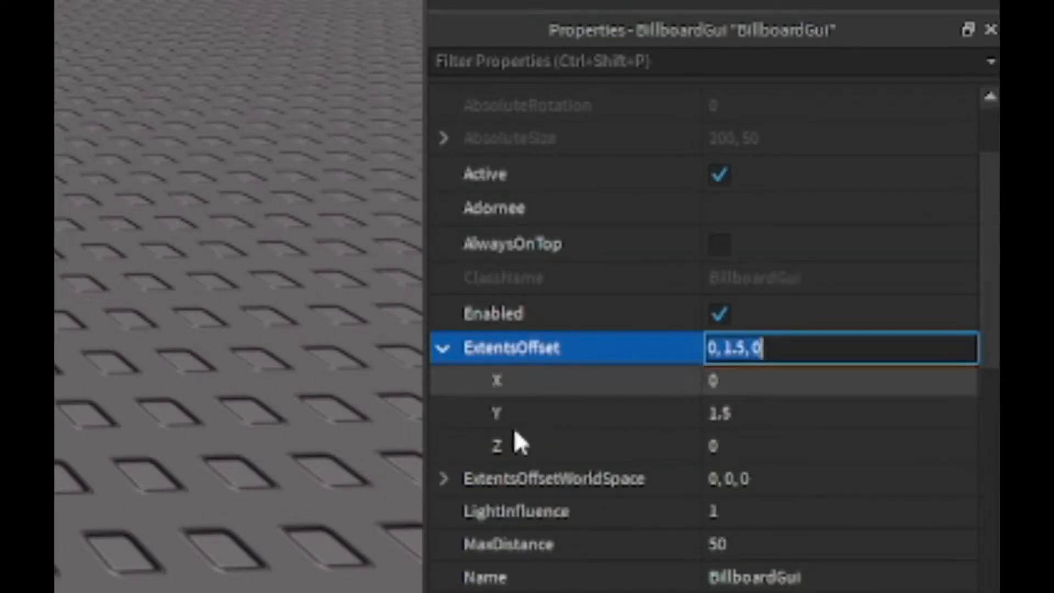
click(442, 347)
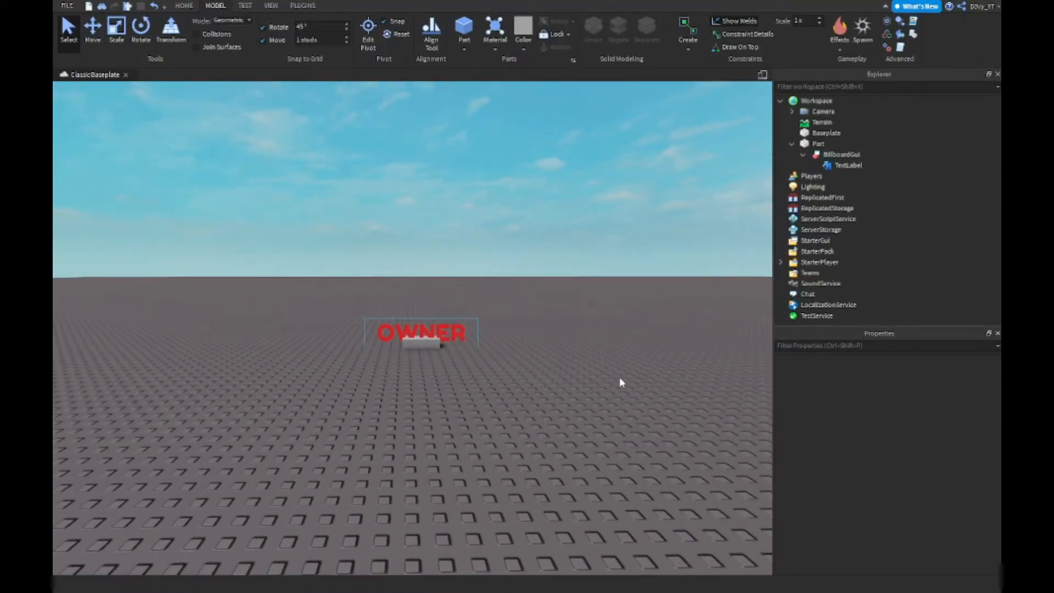
mouse_move(527, 349)
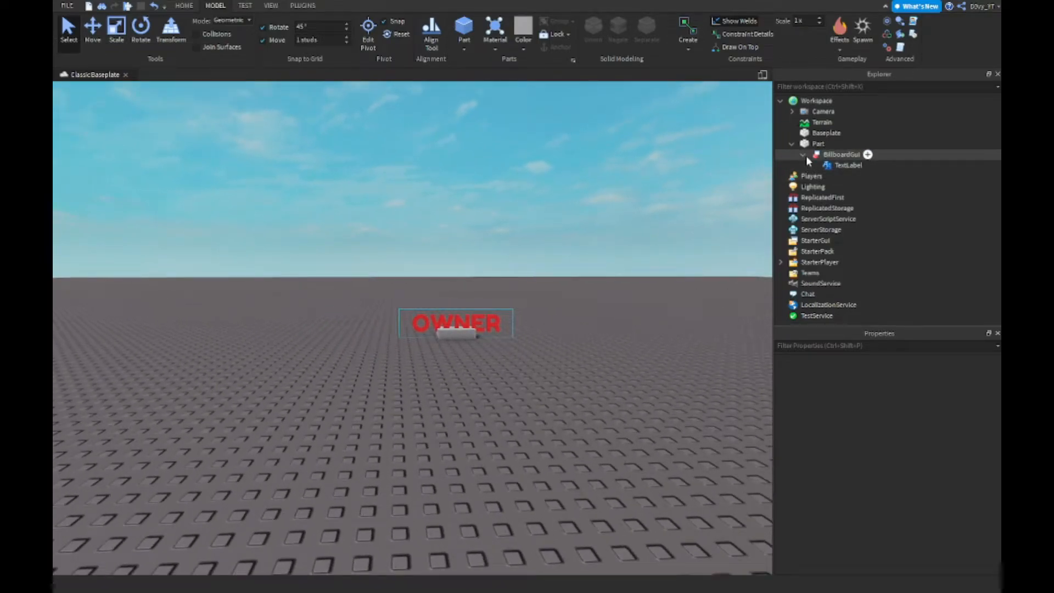
- Move the BillboardGui back under Workspace, delete the Part, and add a new Script
click(841, 154)
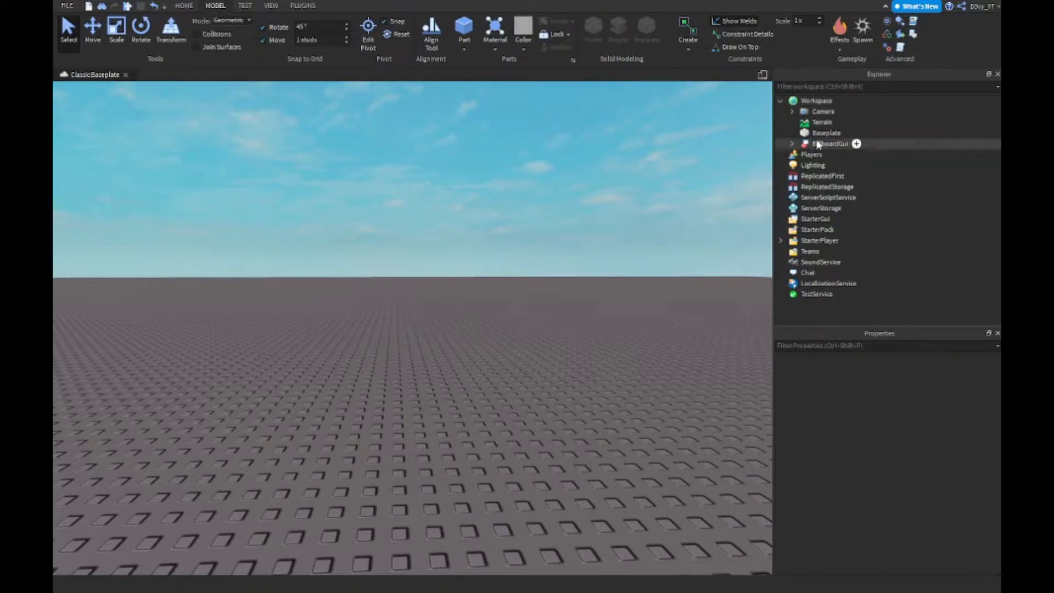
click(830, 143)
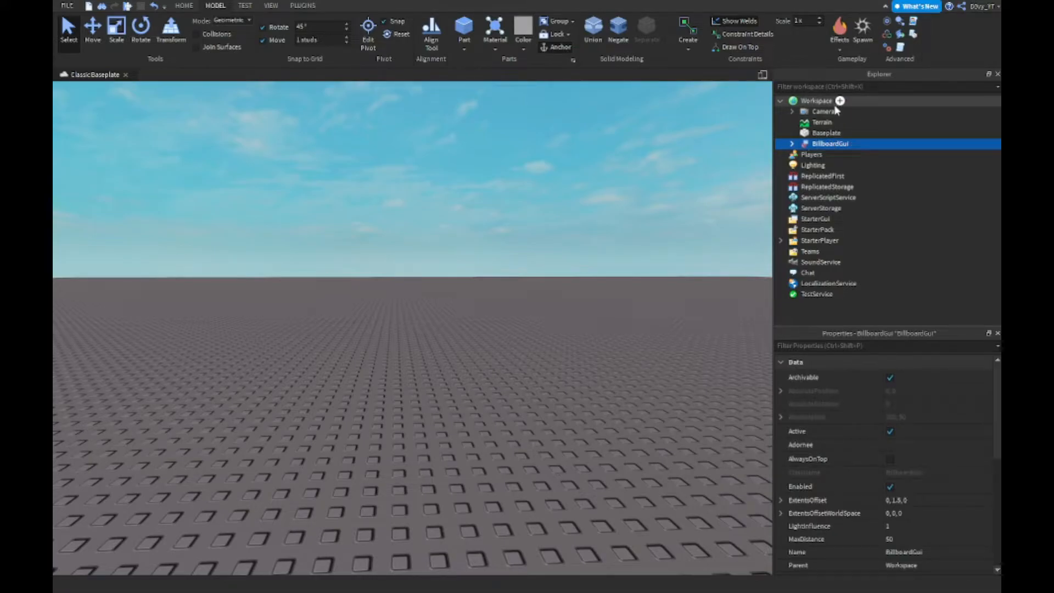
click(817, 100)
text(script.Parent = game)
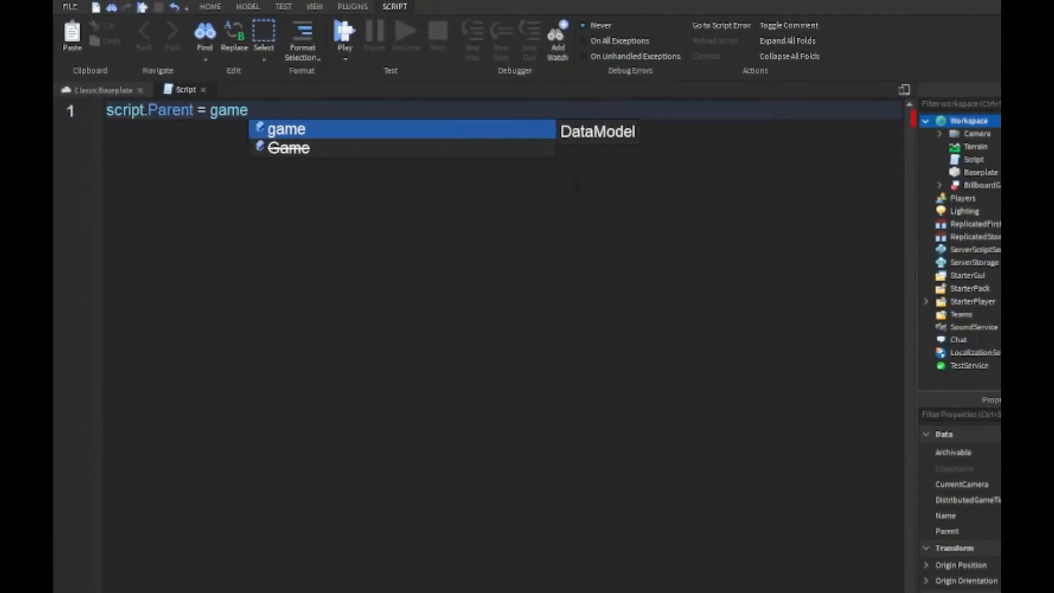
- Declare script variables: Gui, Username "D3vy_YT", colour 255, 65, and Text "Owner"
text(.ServerScriptService)
text(local Gui =)
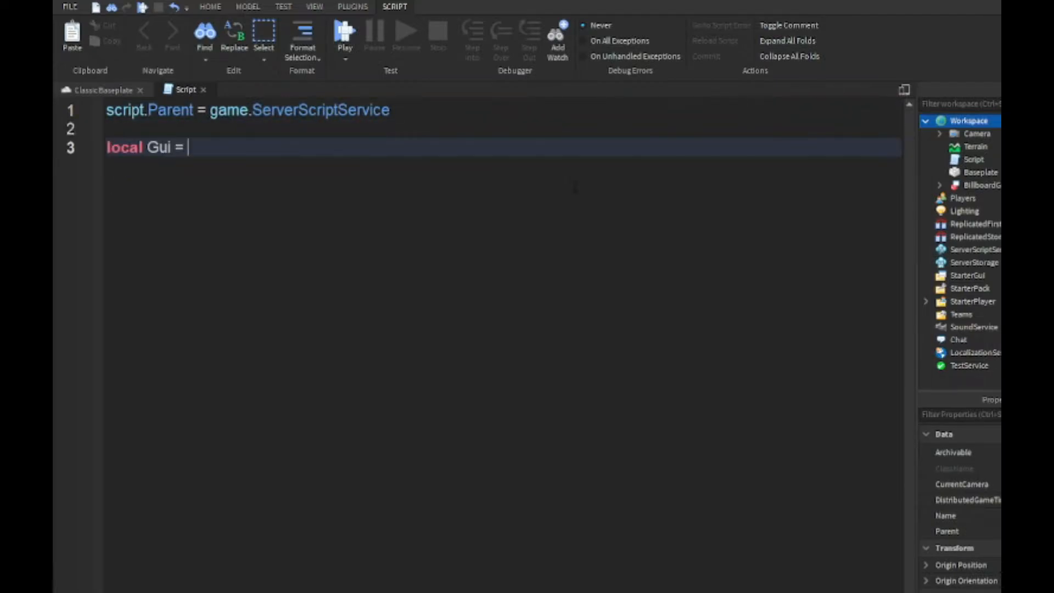
text(script.BillboardGui)
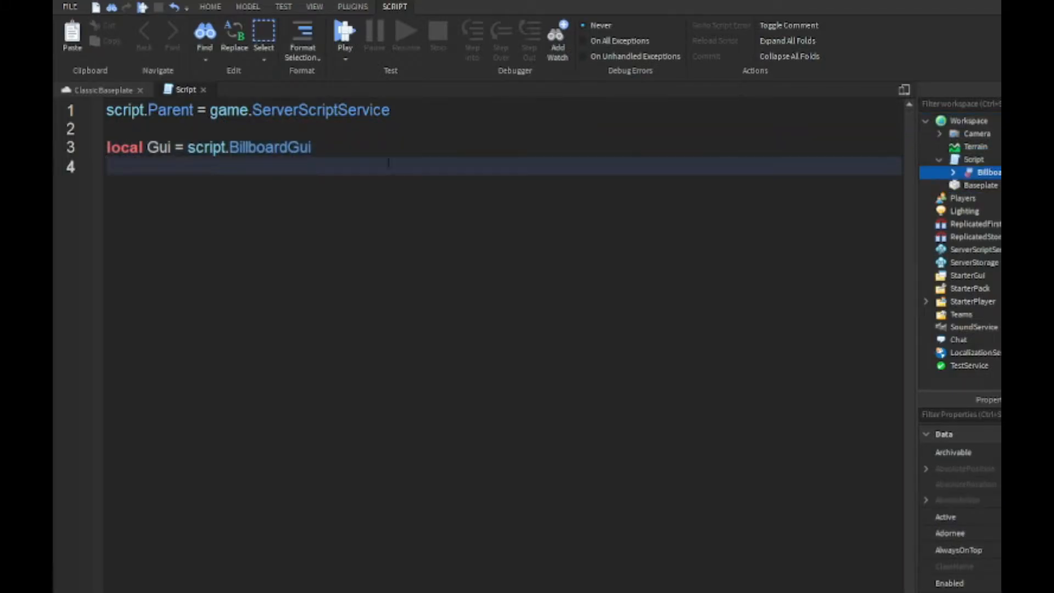
text(local Username = "")
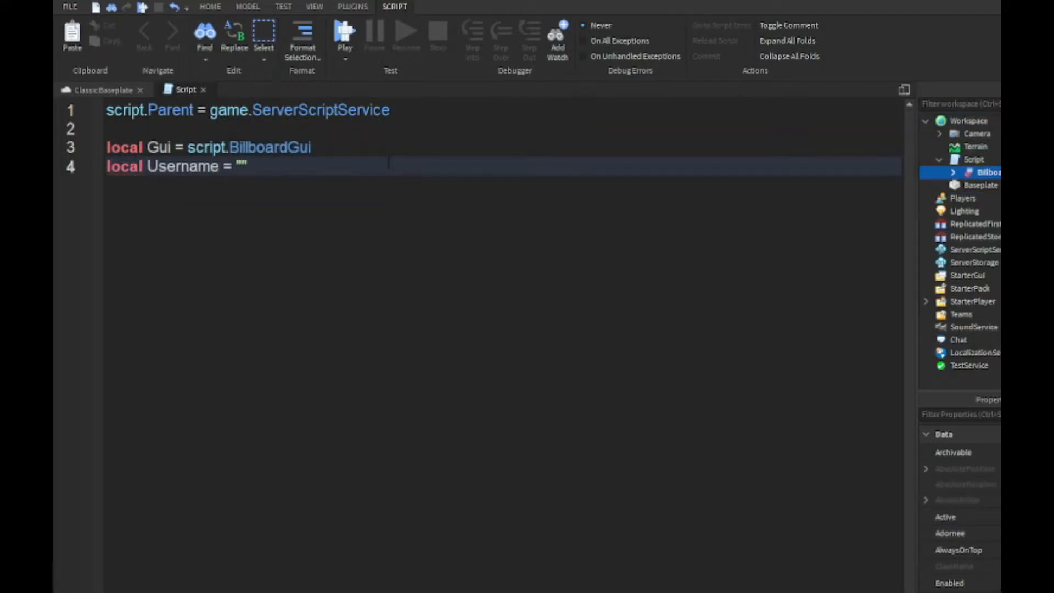
text(D3vy_YT")
text(local Color =)
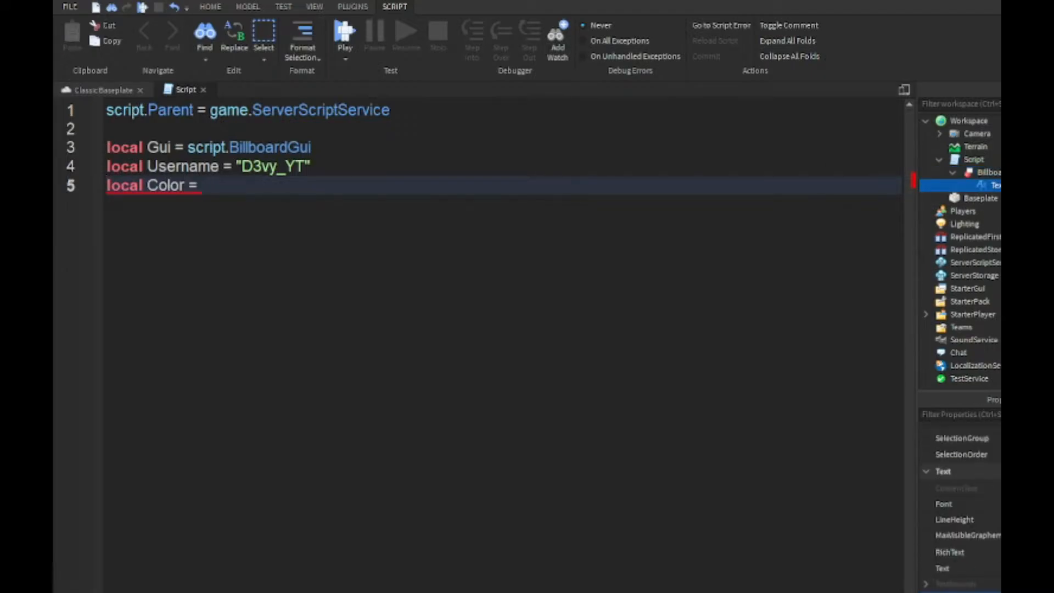
text(255, 65,)
text(local Text)
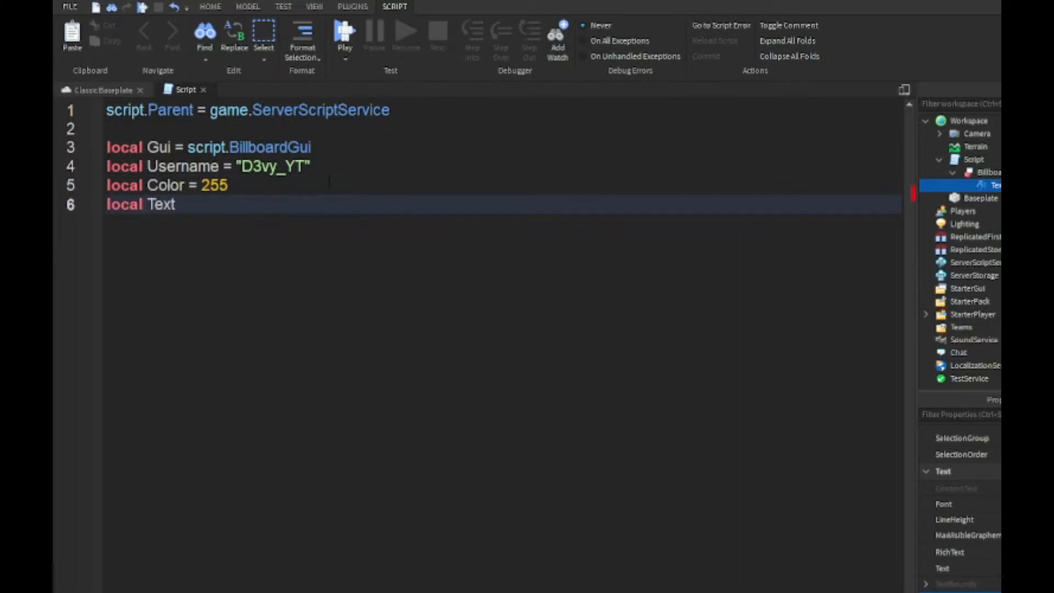
text(= "Owner")
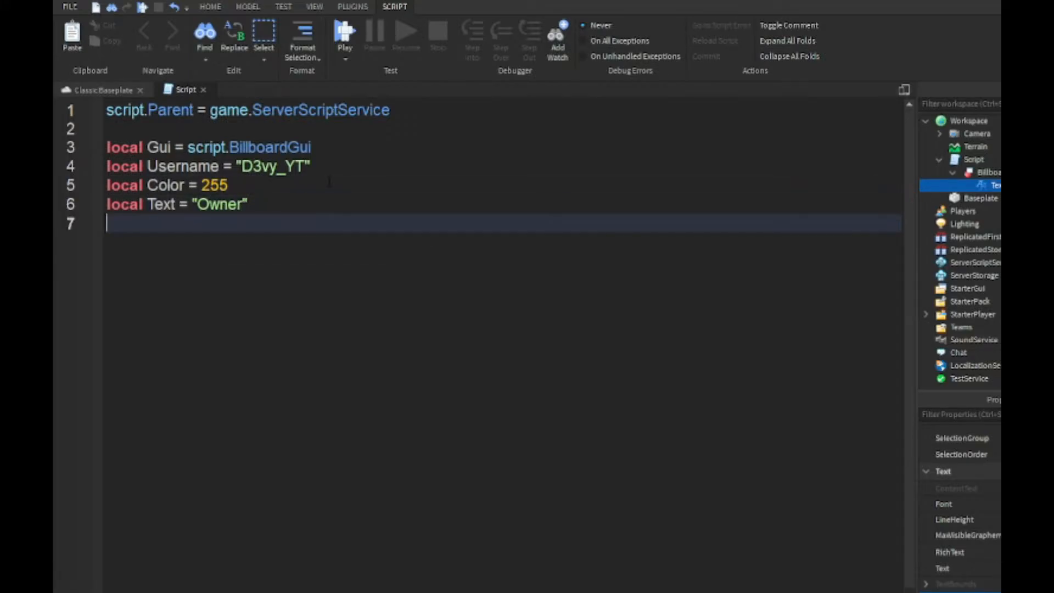
- Clone the Gui on CharacterAdded, checking the player's Name equals Username
text(local Clone)
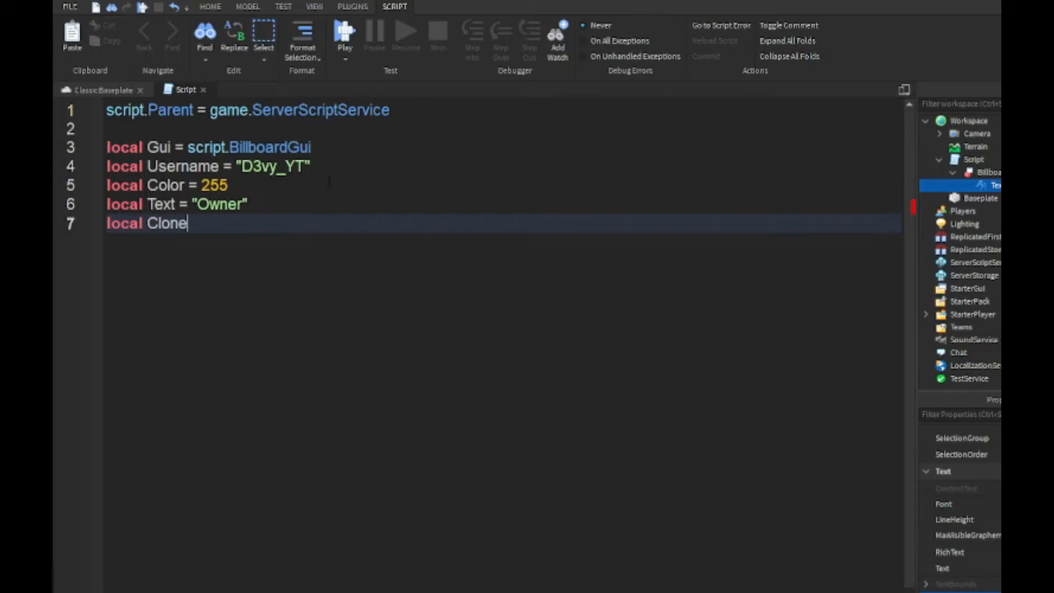
text(= Gui:)
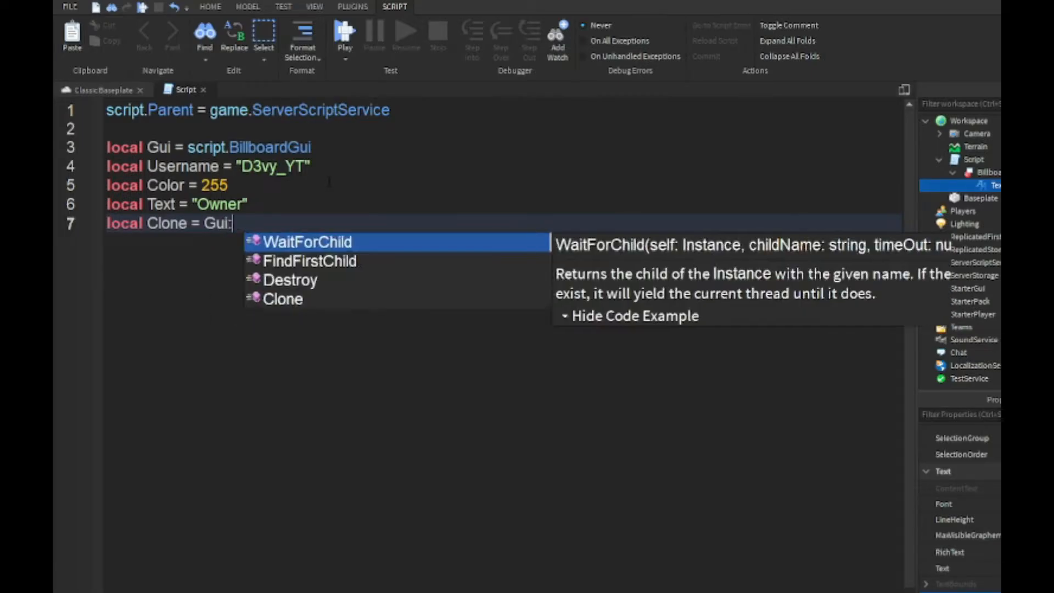
text(Clone())
text(game.Players.PlayerAdded:Connect(function(player)
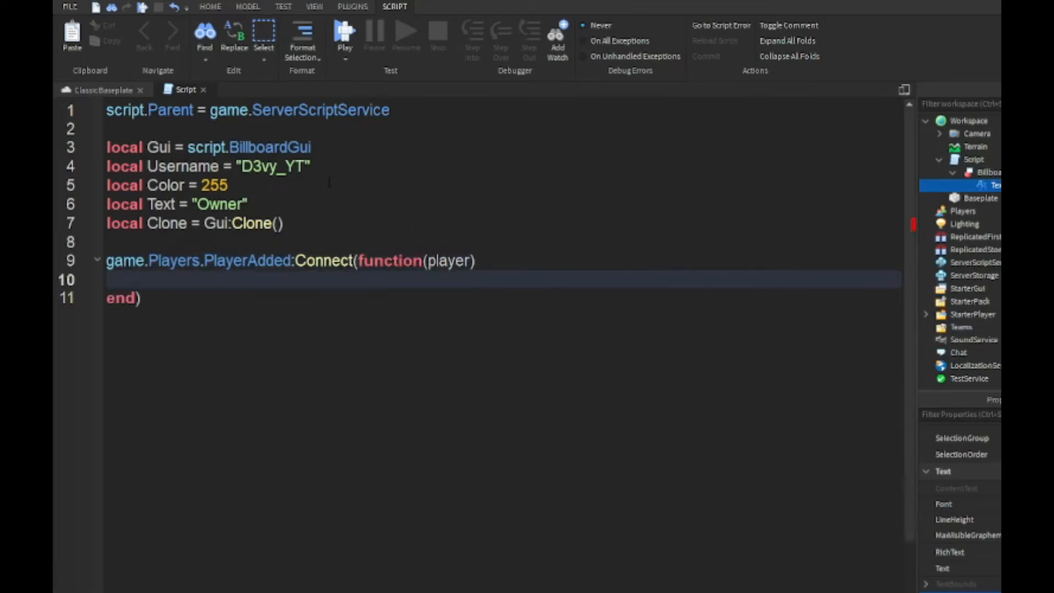
text(player.CharacterAdded:Connect(function(character)
text(if player)
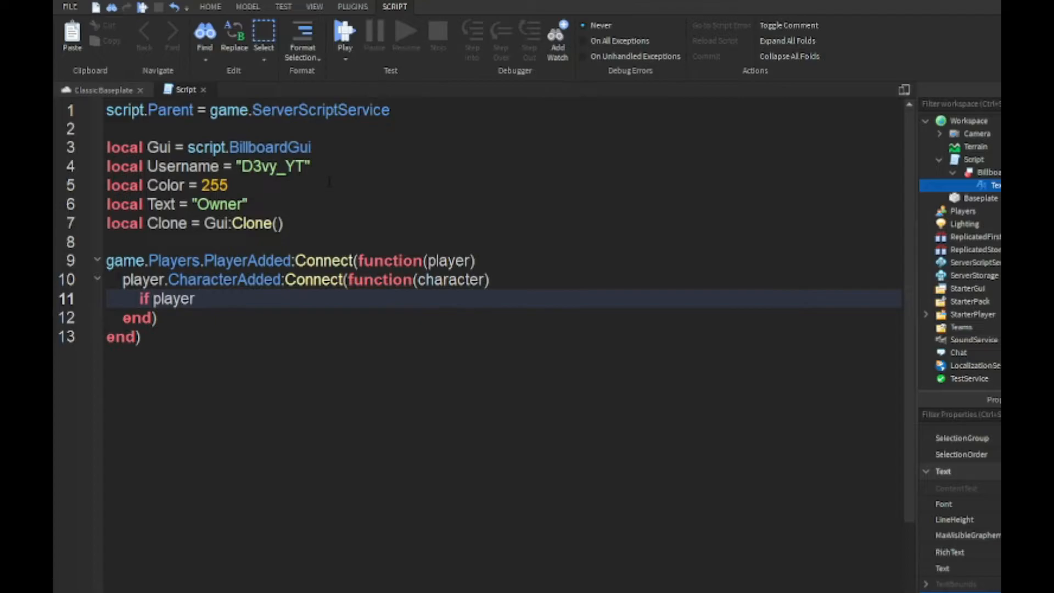
text(.Name == Username)
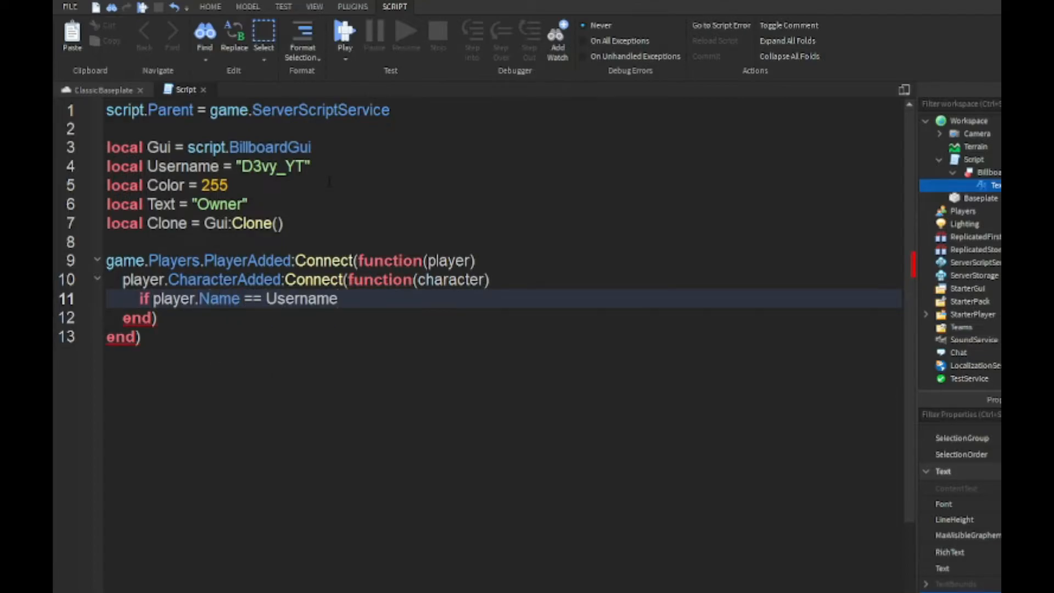
text(then)
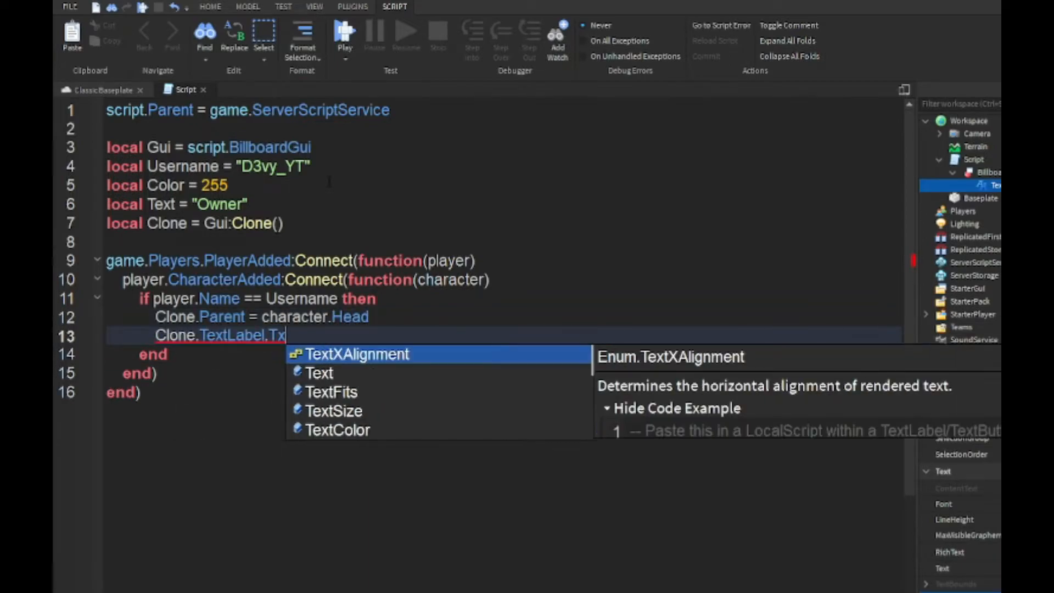
- Set the clone's TextColor3 via Color3.fromRGB and assign its TextLabel text
text(TextColor3)
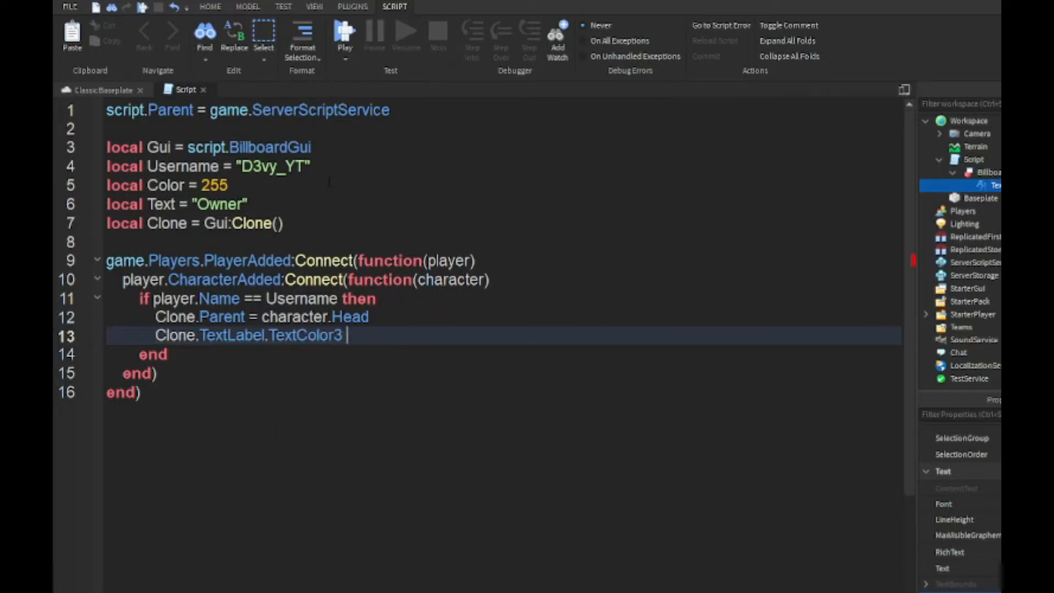
text(= Color3.fromRGB(255, 65, 65)
text(Clone.)
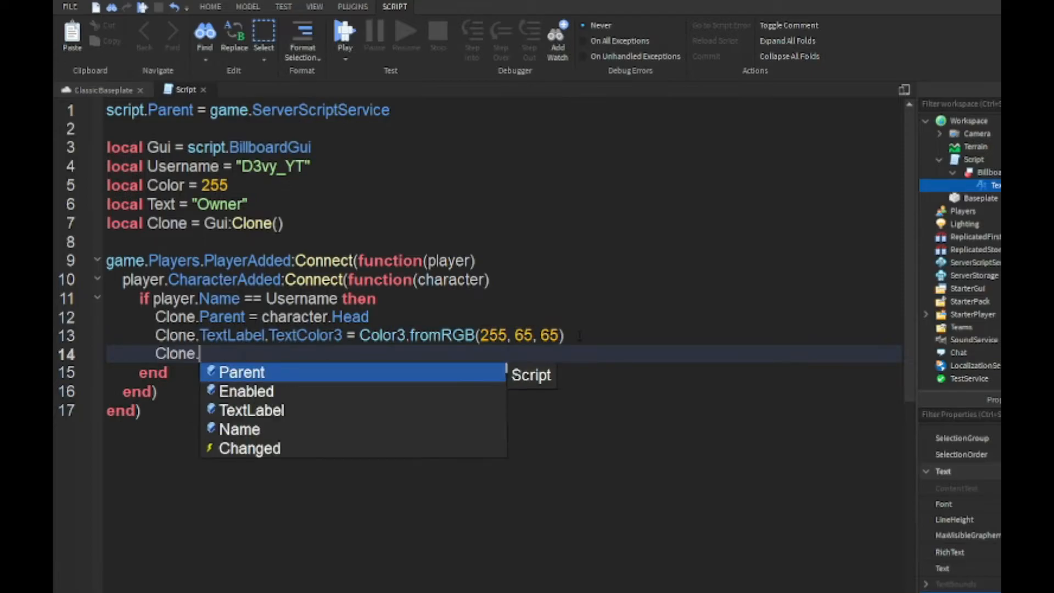
text(TextLabel.Text = G)
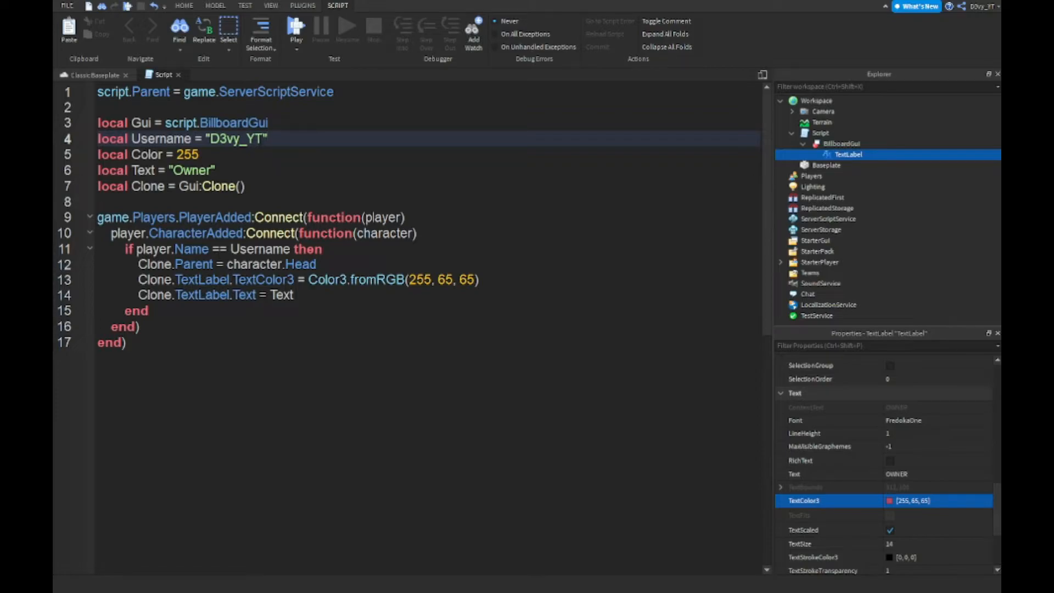
- Change the Text variable from "Owner" to "Developer" and close the script editor
double_click(236, 138)
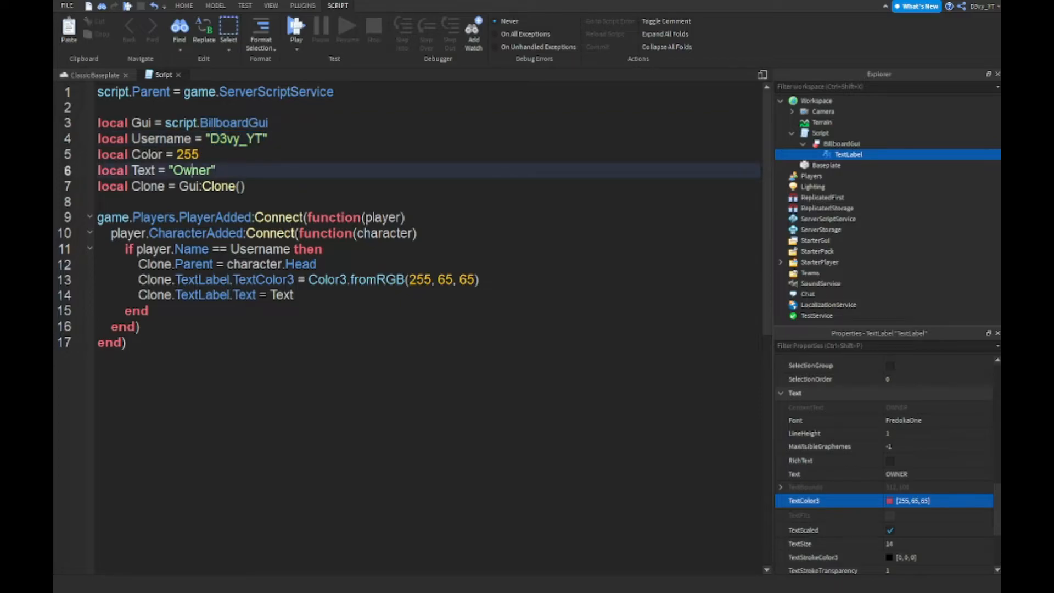
double_click(192, 170)
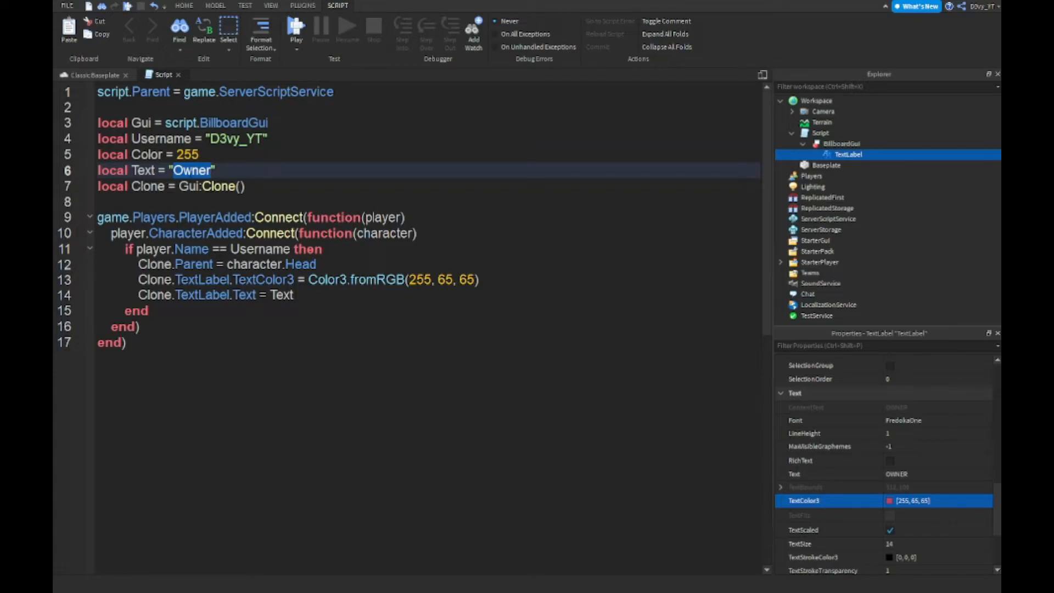
text(Deve)
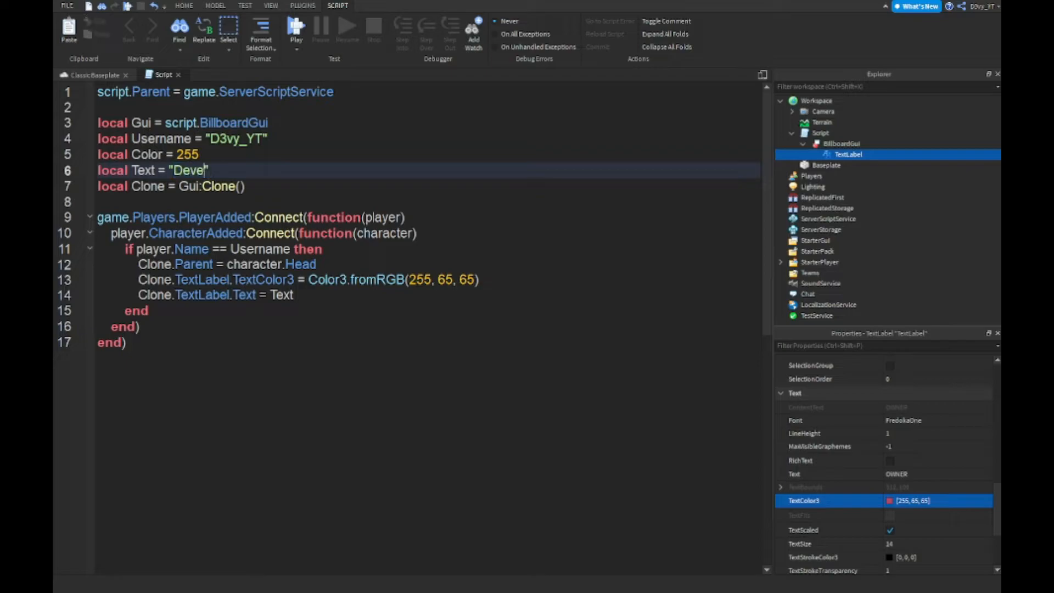
text(le)
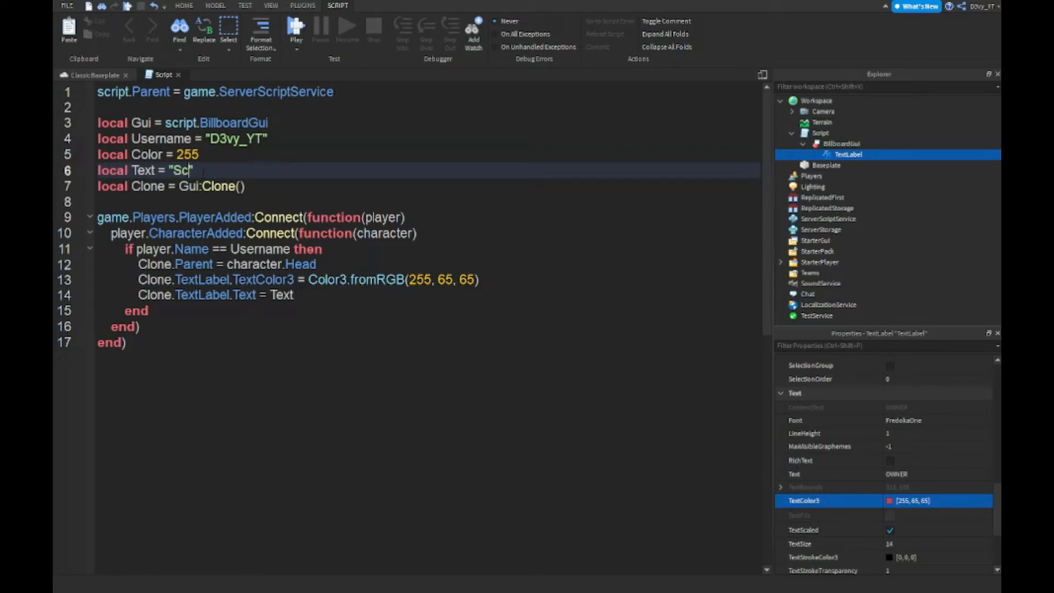
key(Backspace)
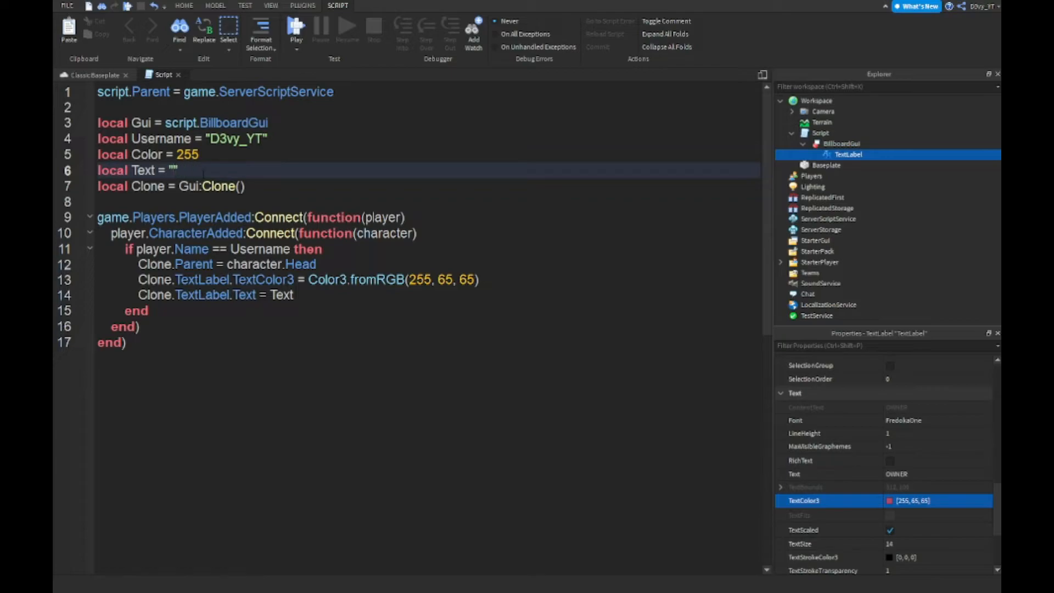
text(Developer)
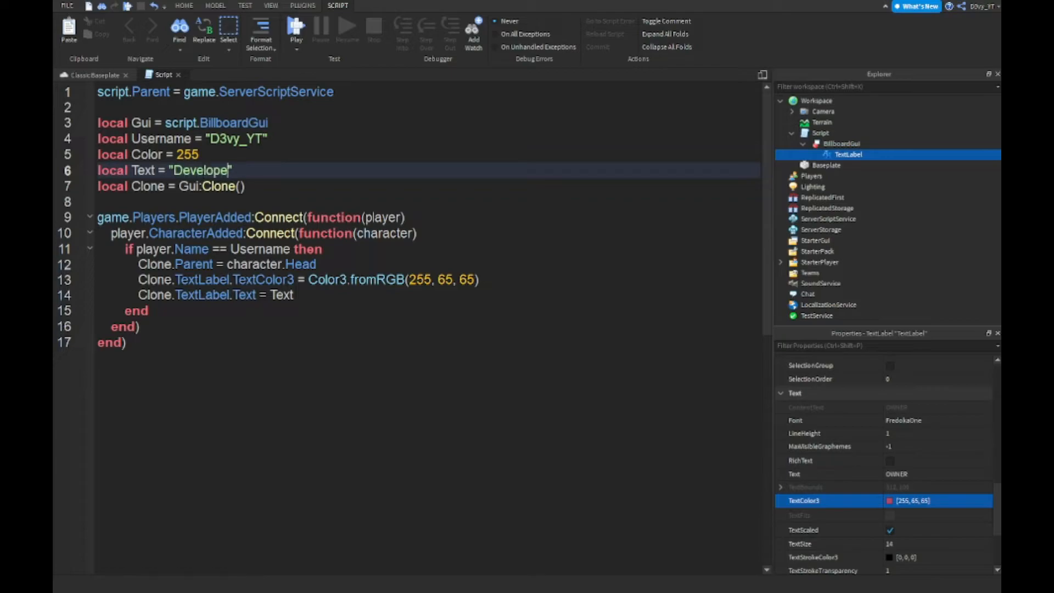
text(r)
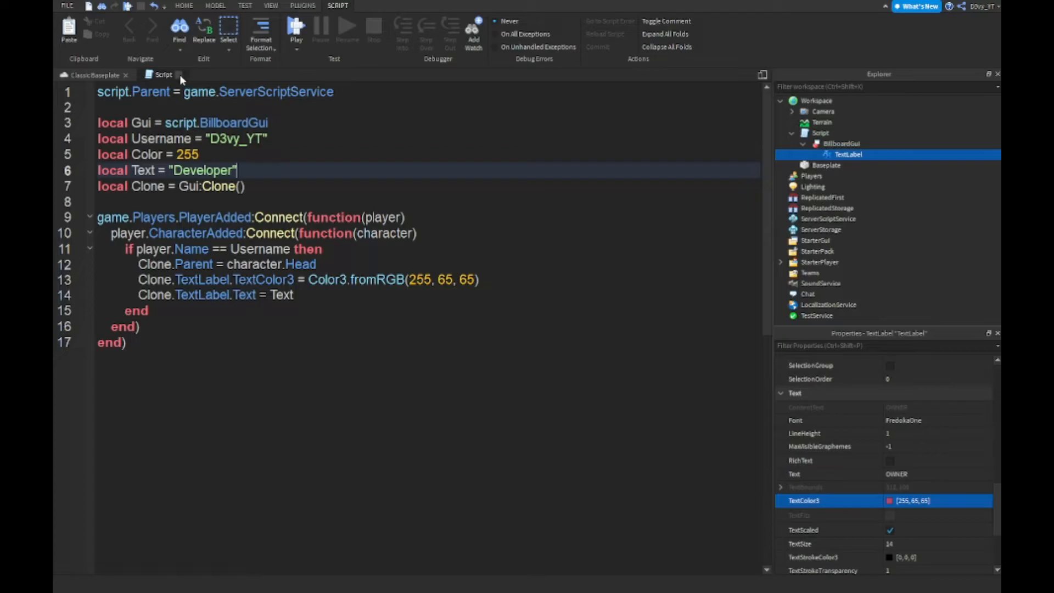
click(93, 74)
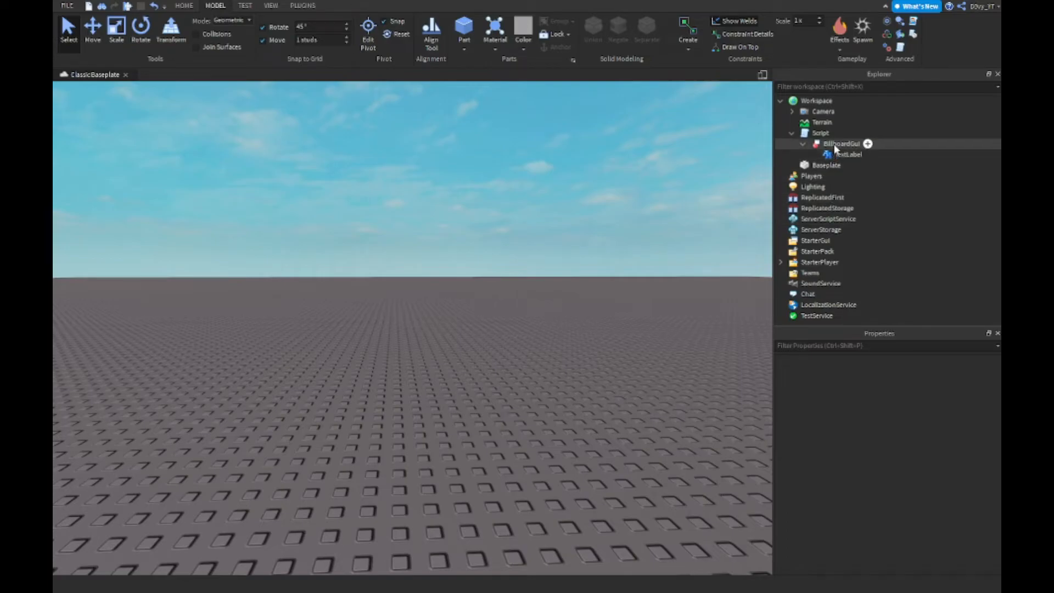
- Edit the BillboardGui's ExtentsOffset Y value (0, 1.5, 0) to raise the tag above the head
click(841, 143)
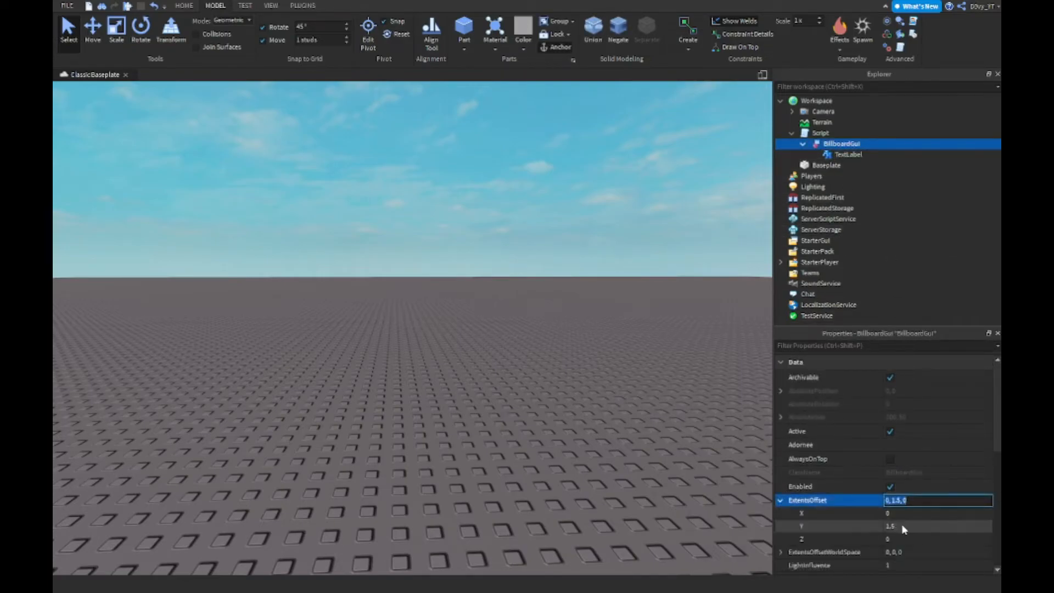
click(449, 392)
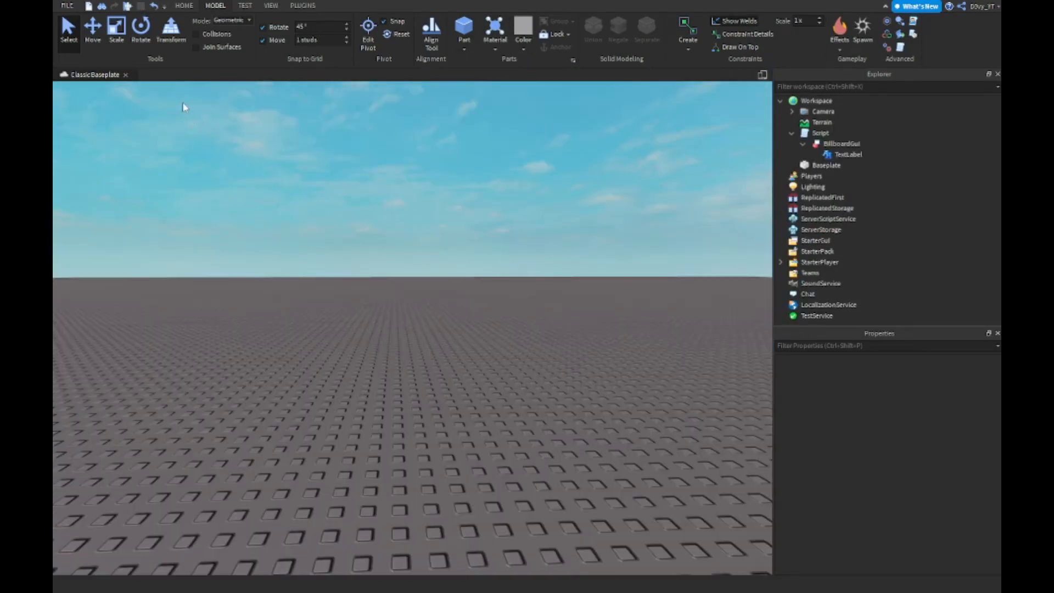
double_click(820, 133)
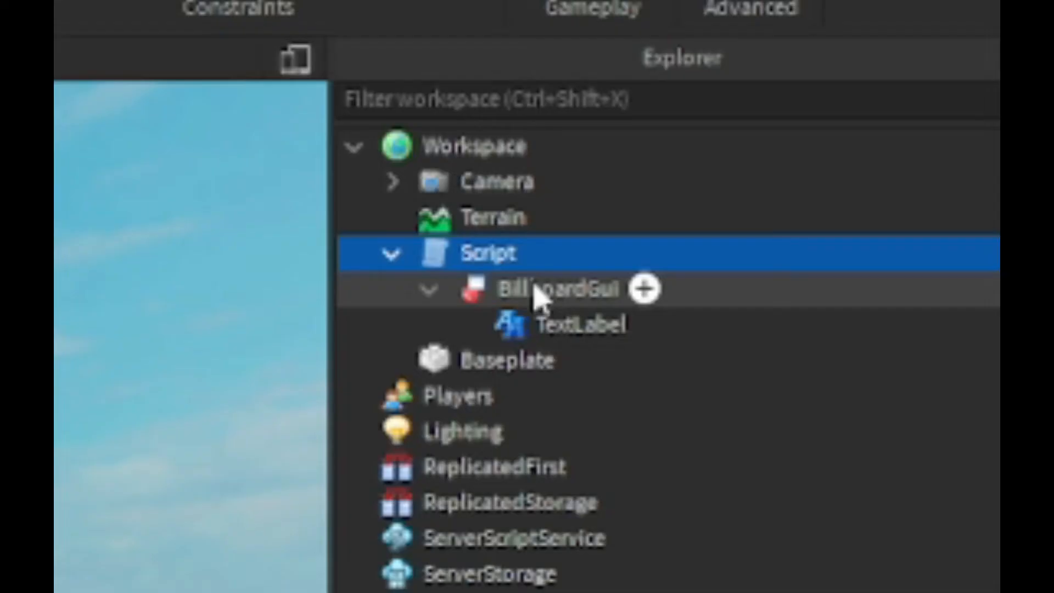
click(551, 288)
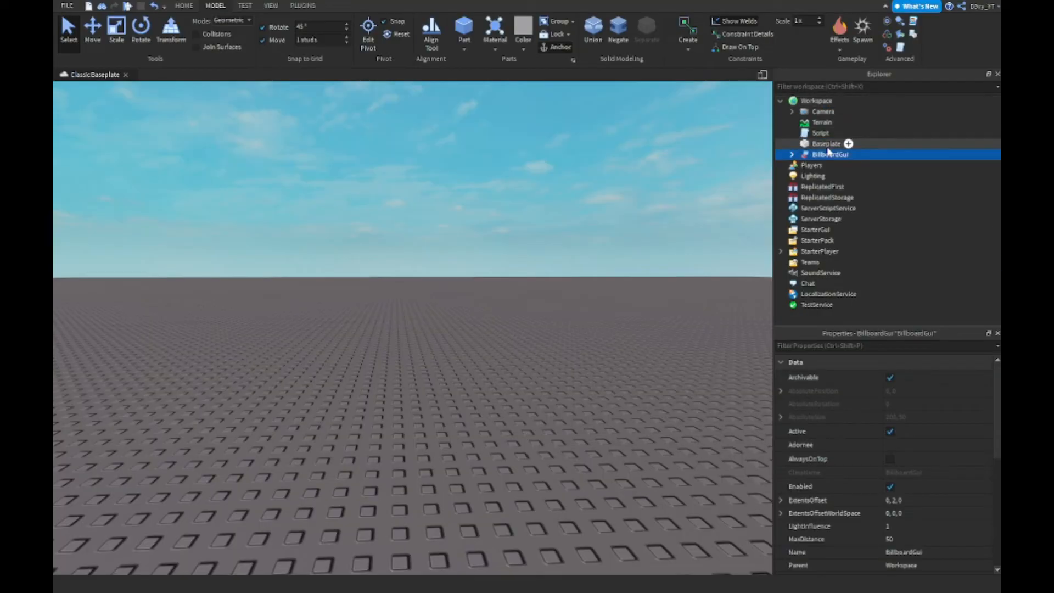
drag(830, 153, 821, 132)
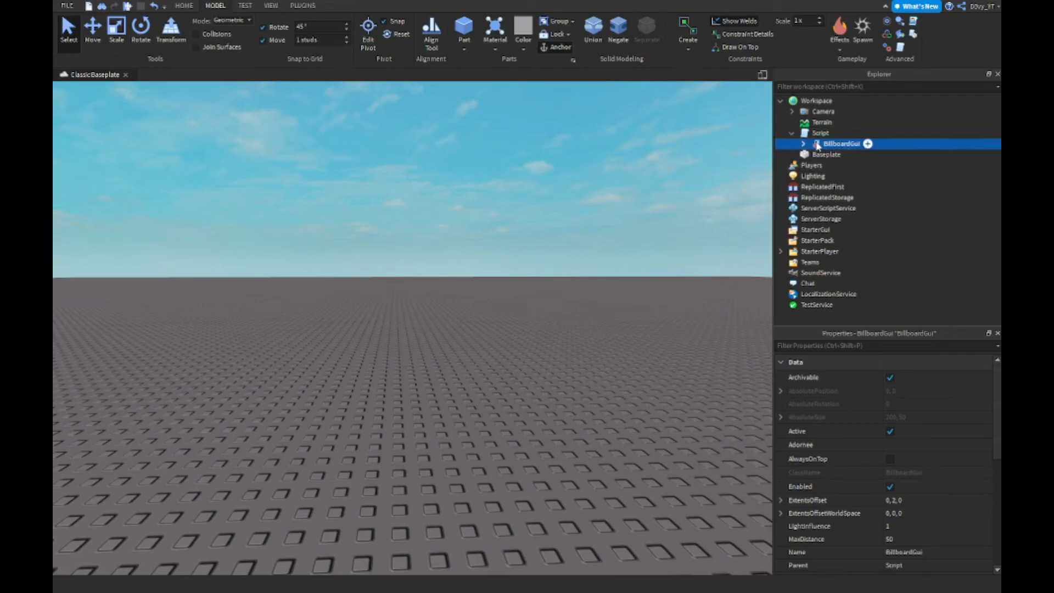